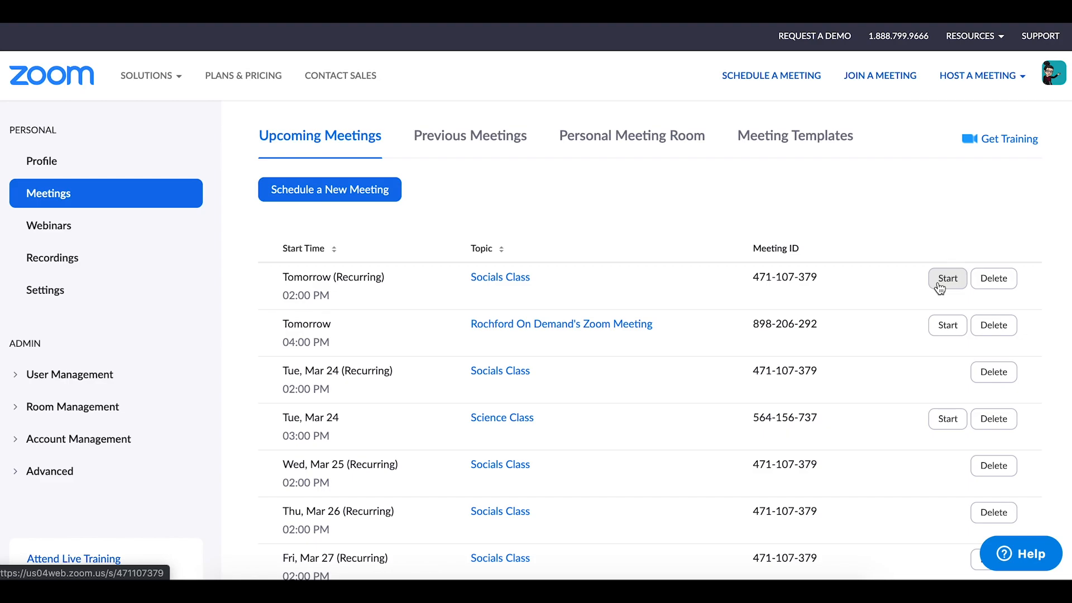
- Start the recurring Socials Class meeting from the web portal's Meetings page
click(947, 278)
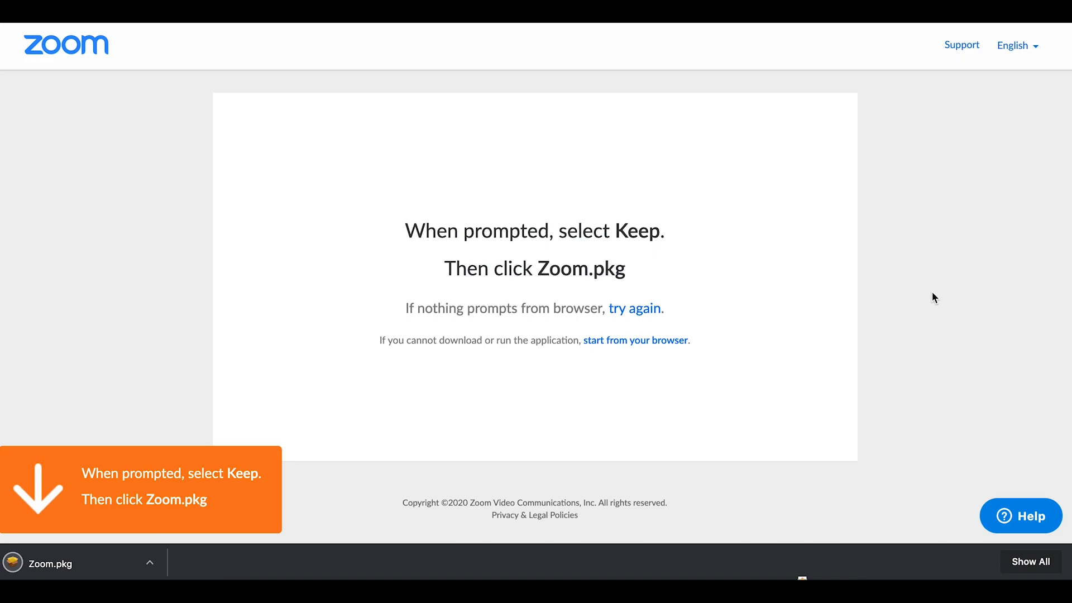
mouse_move(863, 268)
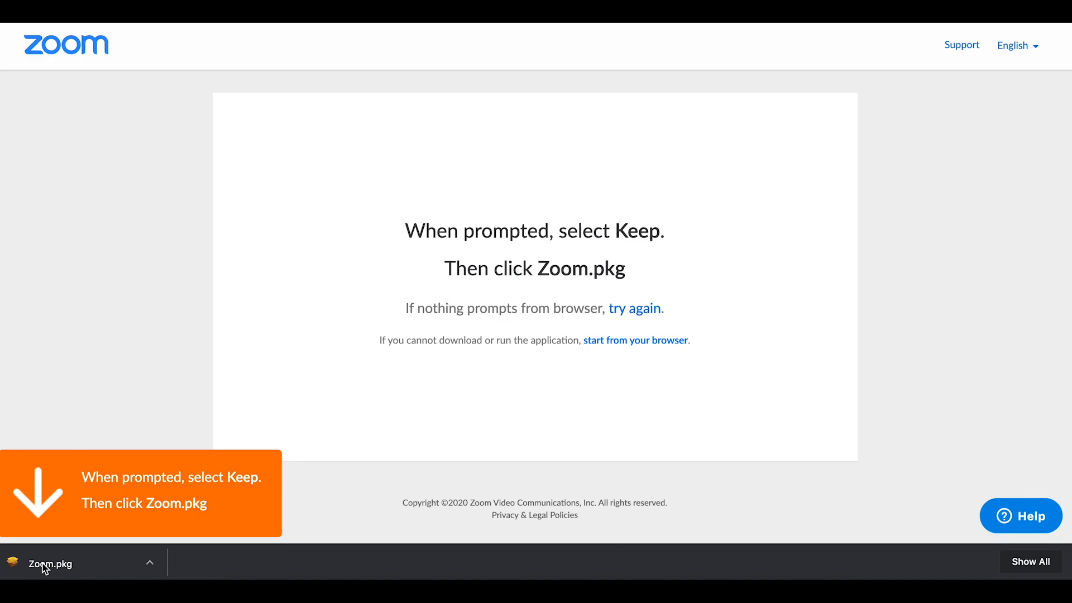
- Open the downloaded Zoom.pkg and allow its pre-install check to run
click(49, 563)
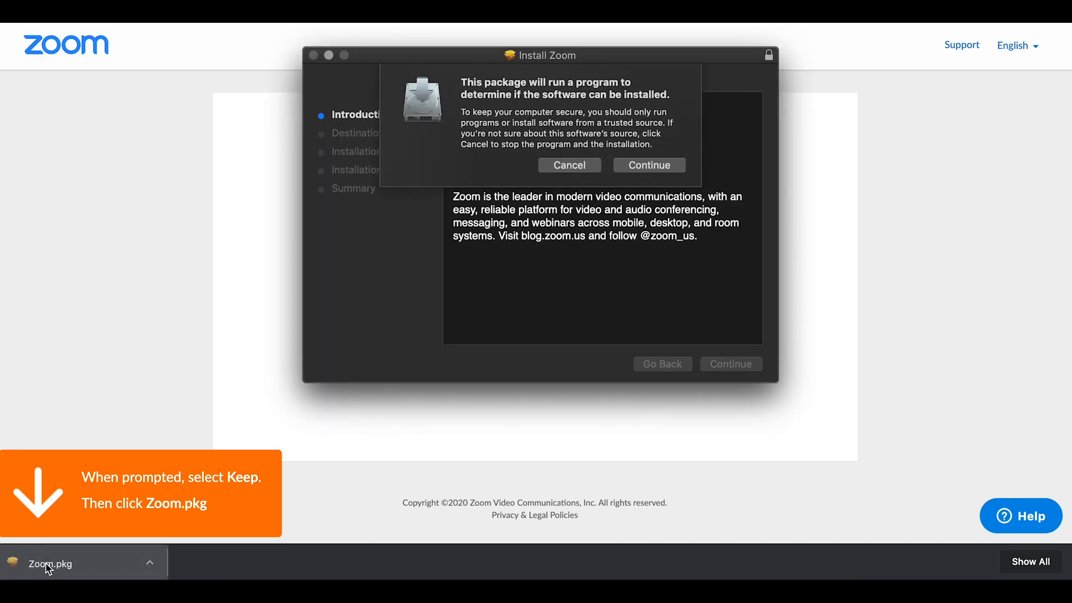
click(648, 164)
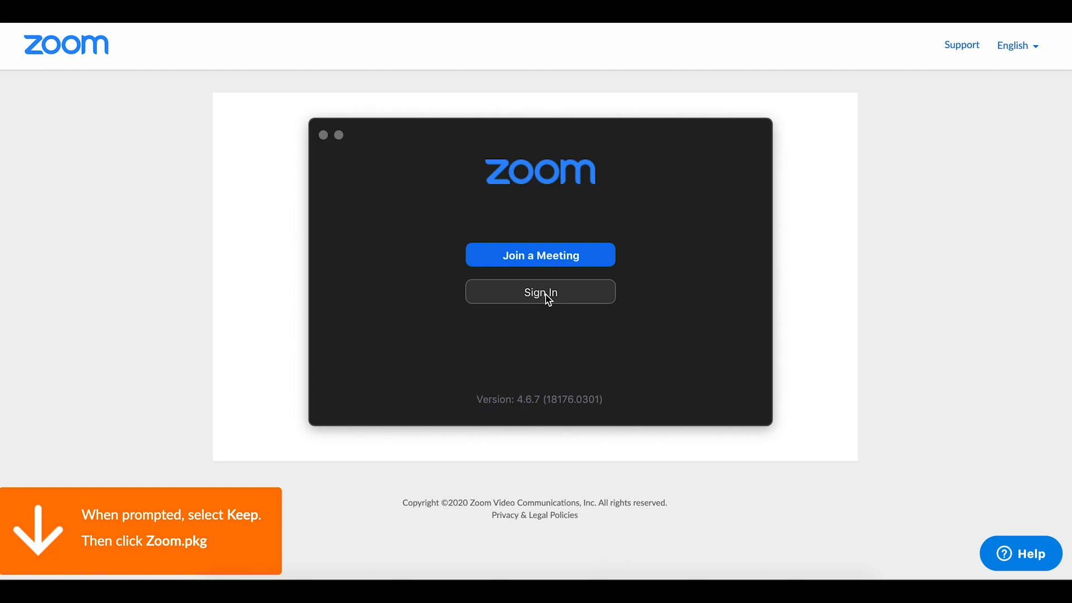
- Sign in with Google and let the browser hand the login to Zoom
click(539, 292)
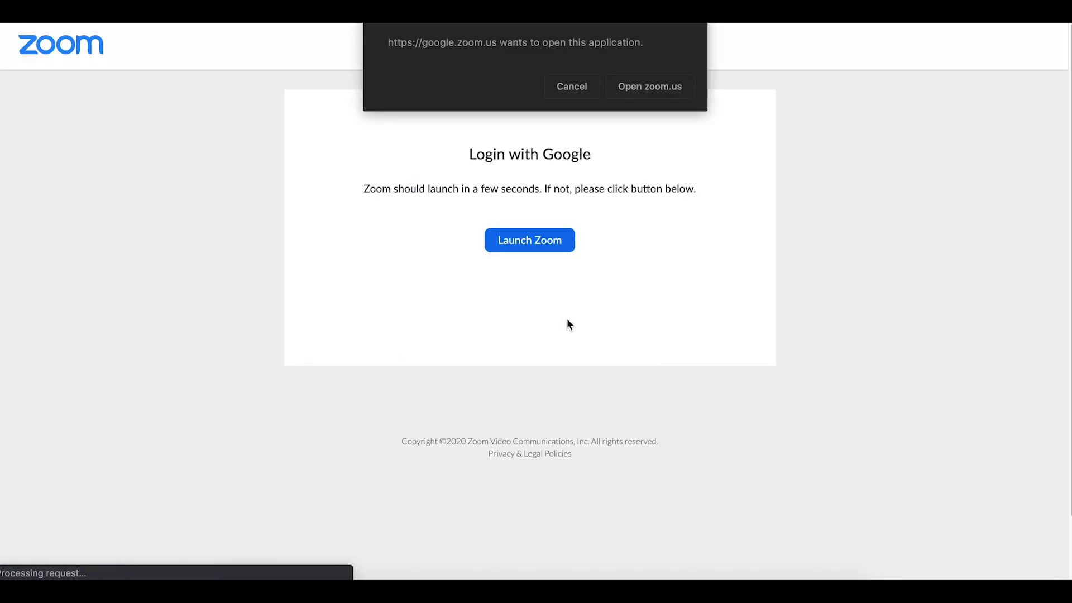
click(648, 86)
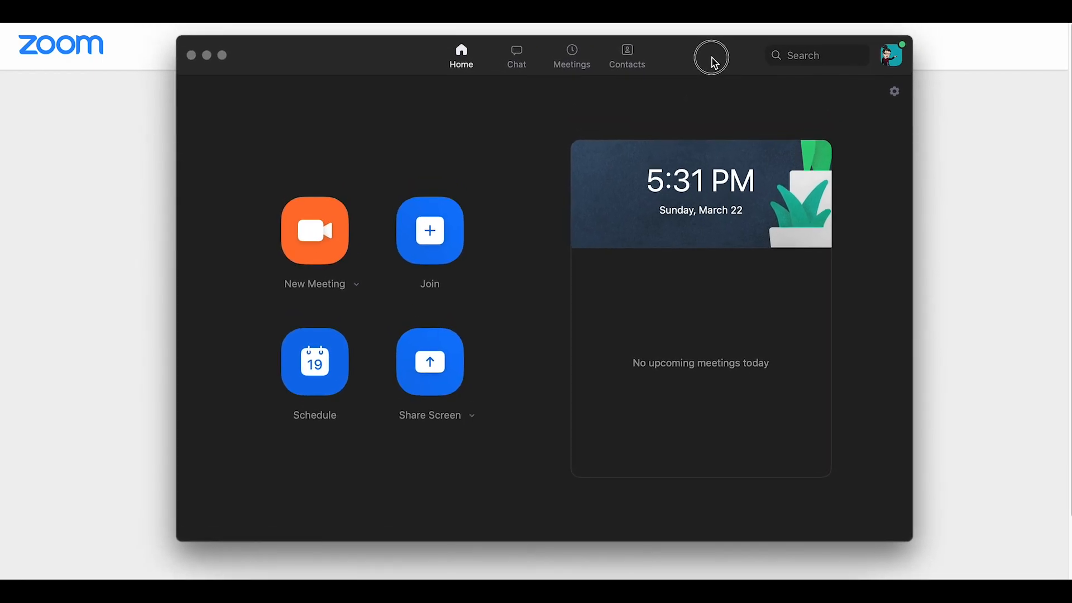
mouse_move(968, 164)
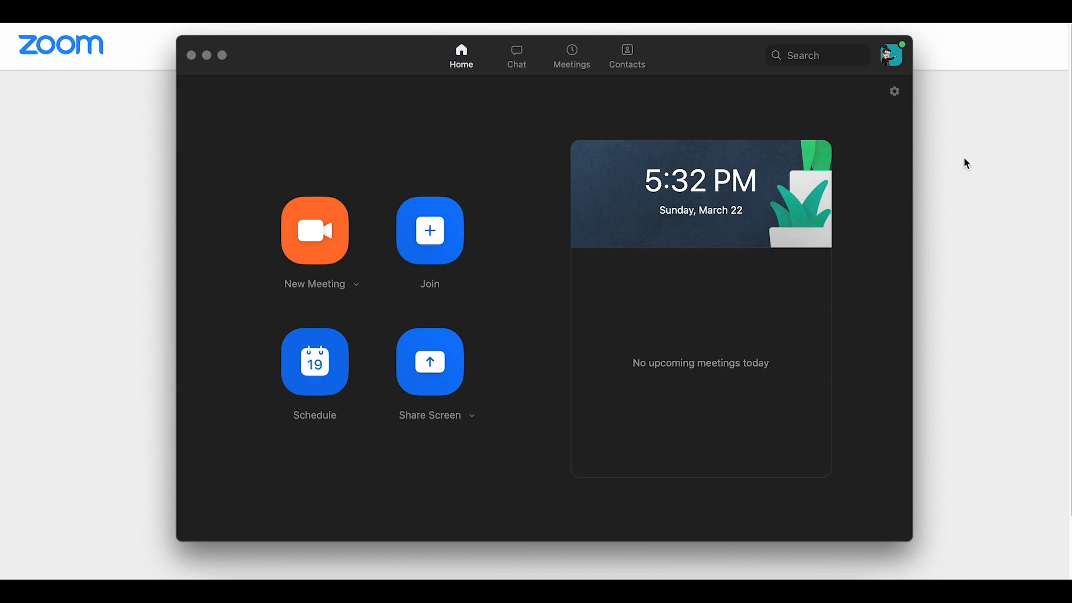
mouse_move(969, 174)
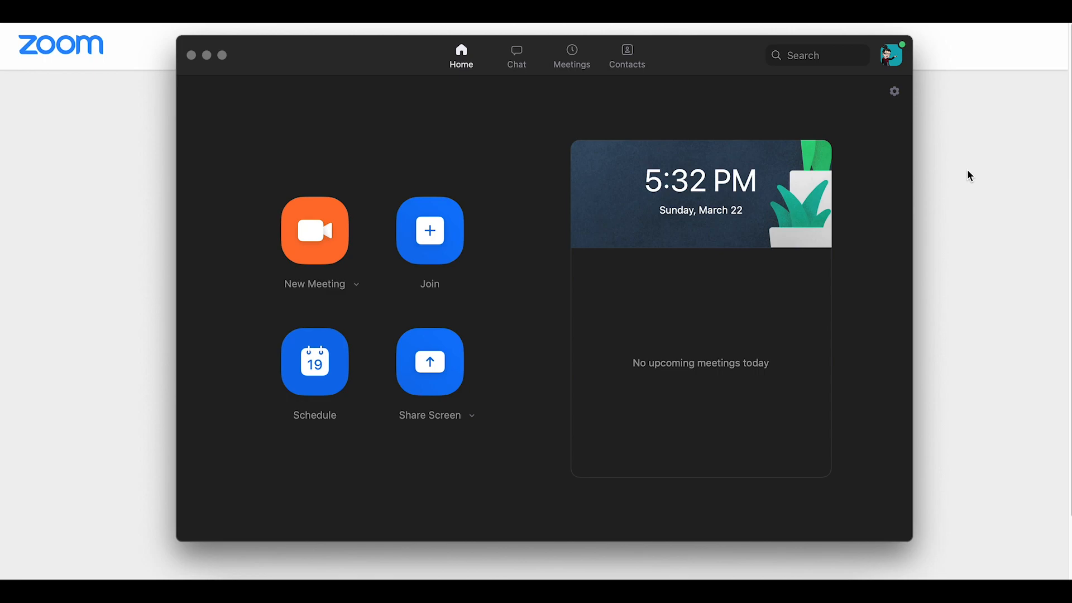
- Browse the Chat and Contacts sections, then show the upcoming Meetings list
click(515, 54)
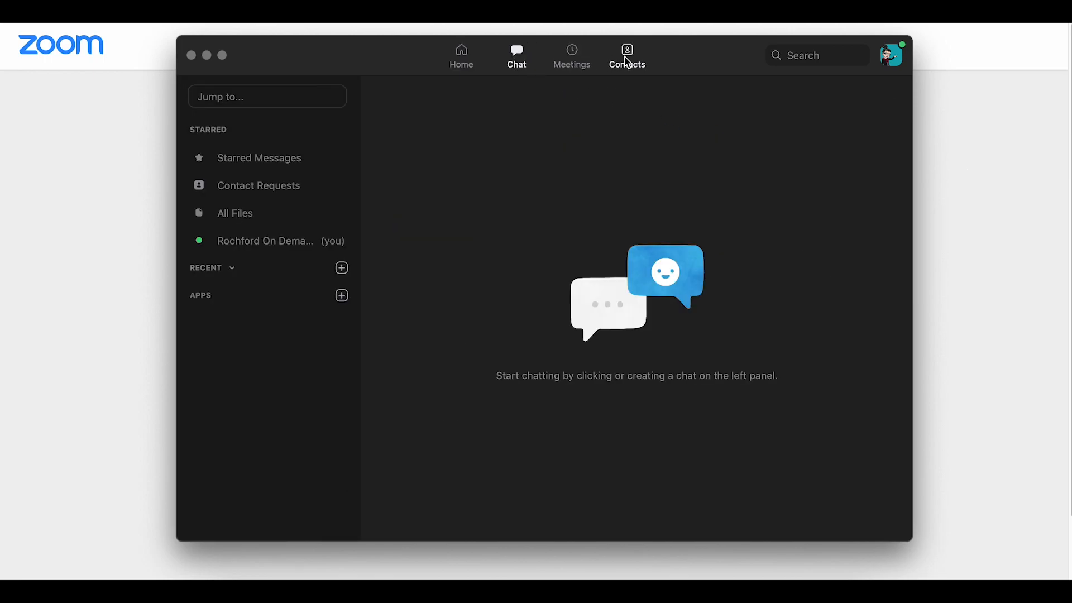
click(626, 54)
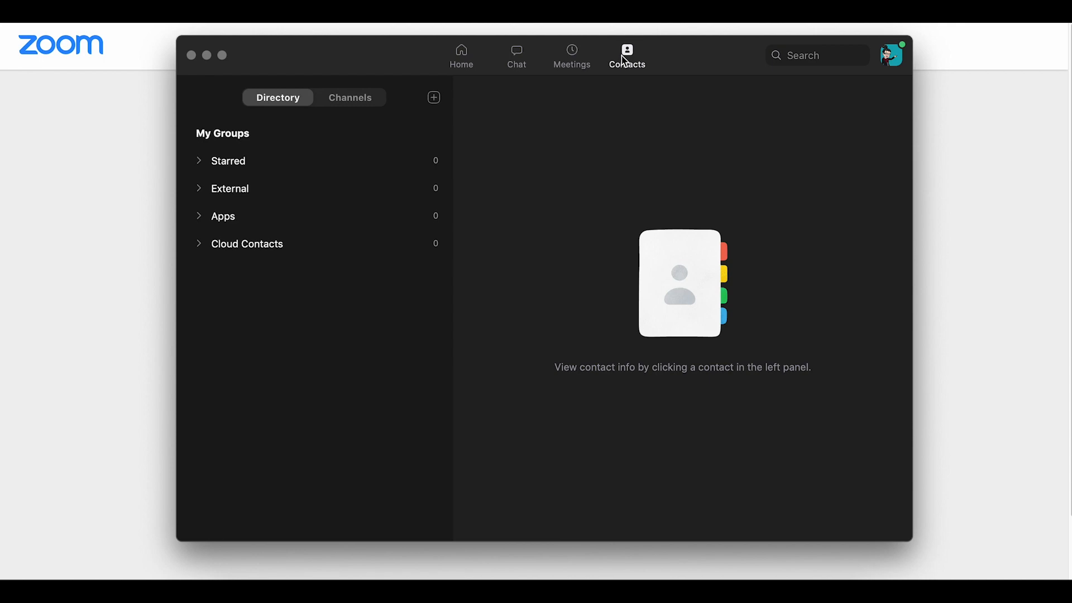
click(571, 55)
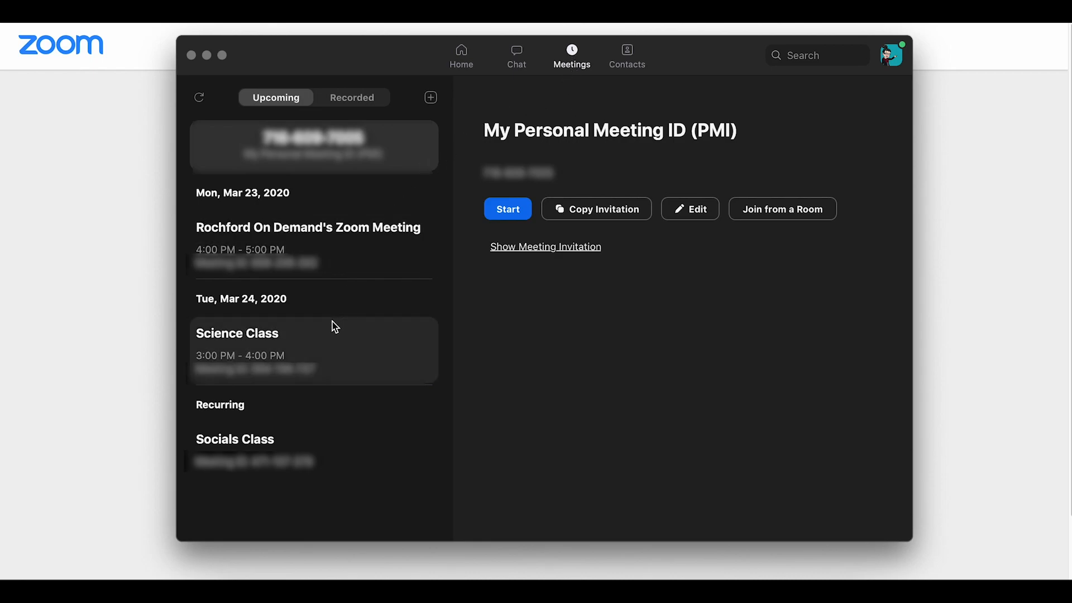
- Select Science Class (Tue, Mar 24) in Upcoming and start it
click(307, 350)
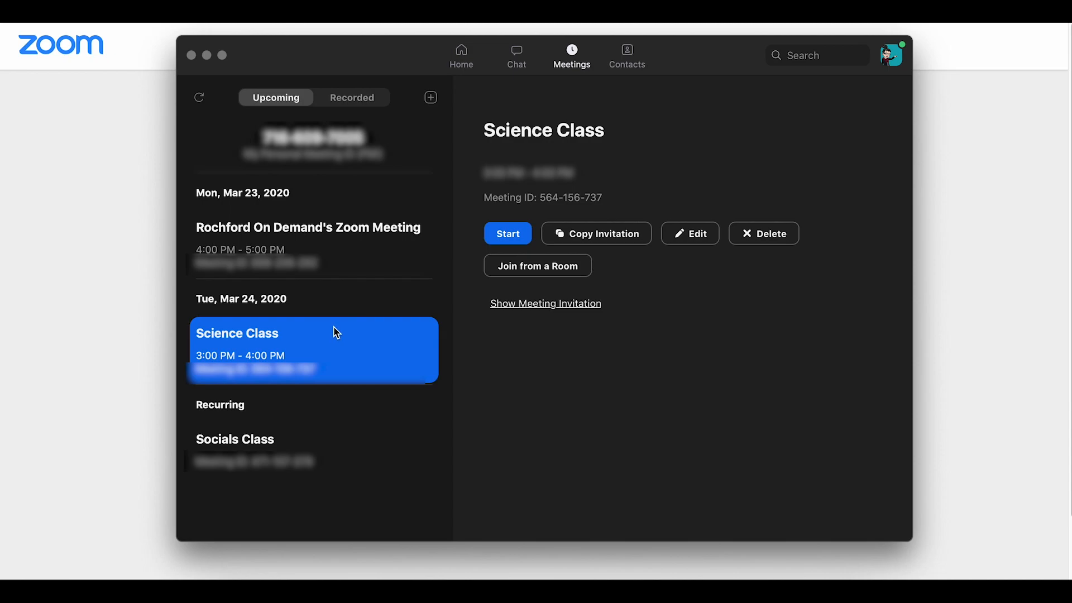
mouse_move(459, 253)
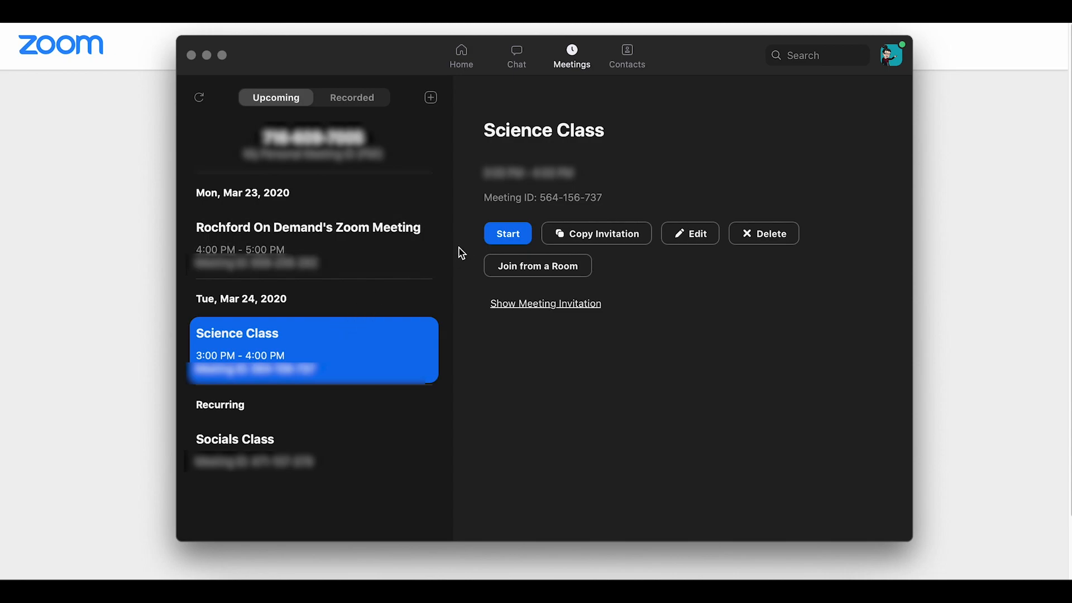
click(507, 233)
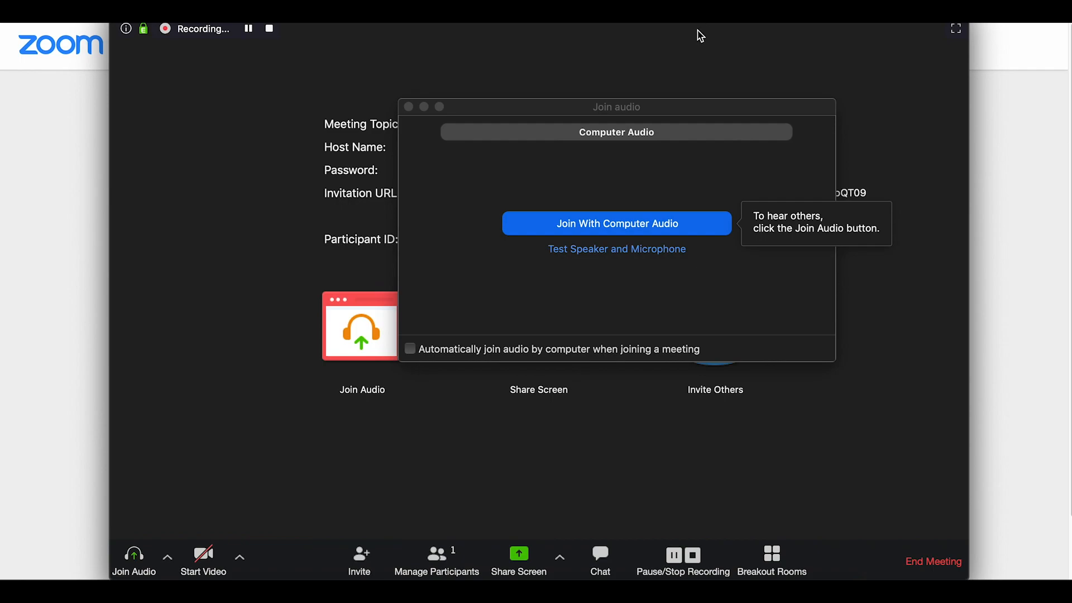
mouse_move(642, 183)
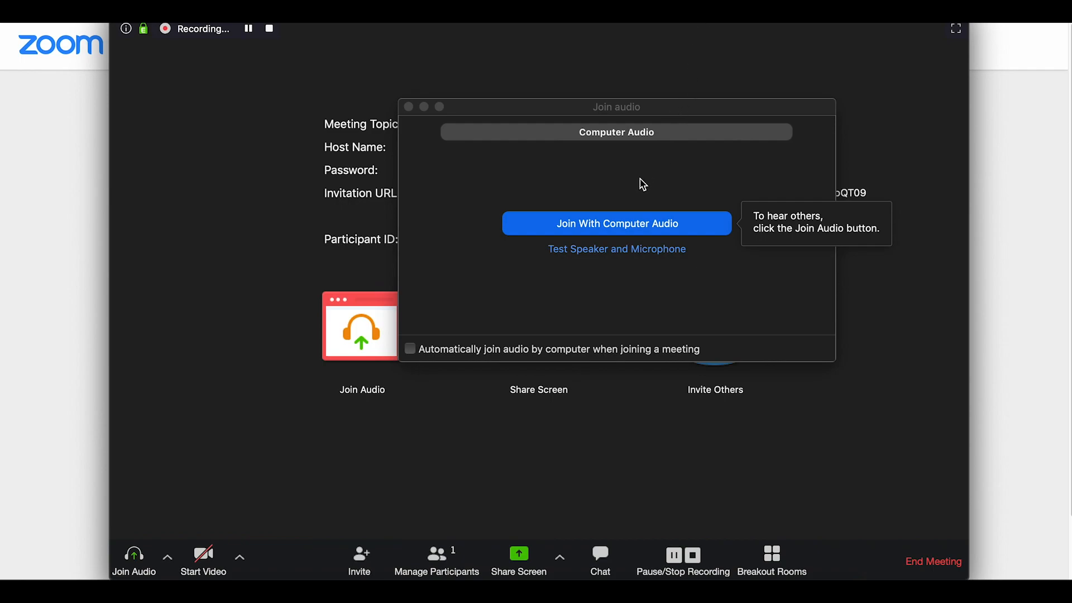
mouse_move(618, 223)
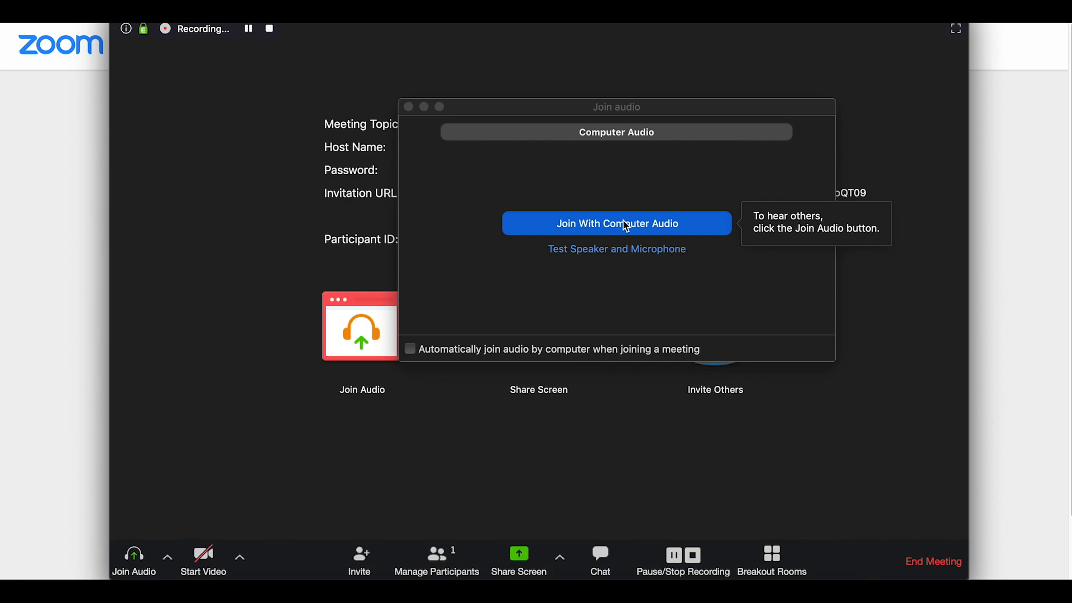
mouse_move(416, 350)
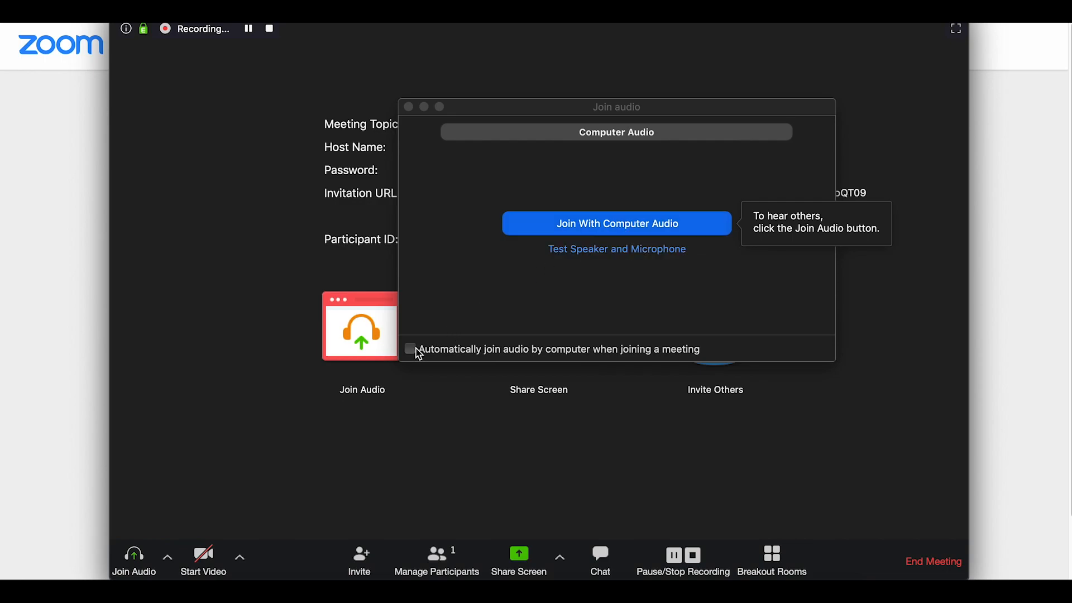
- Enable automatic computer-audio joining and join with computer audio
click(409, 350)
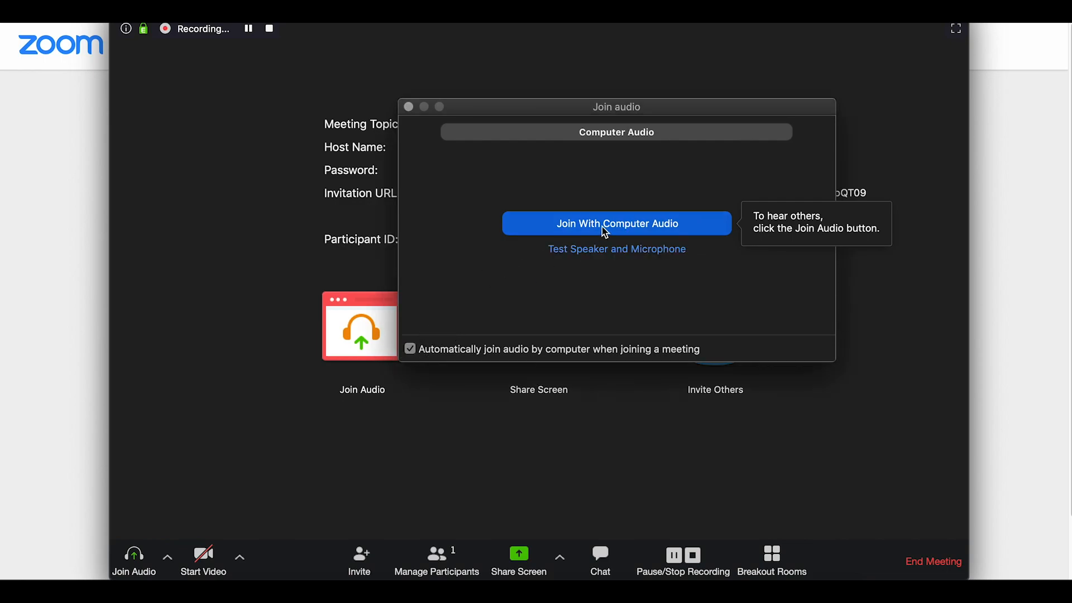
click(616, 224)
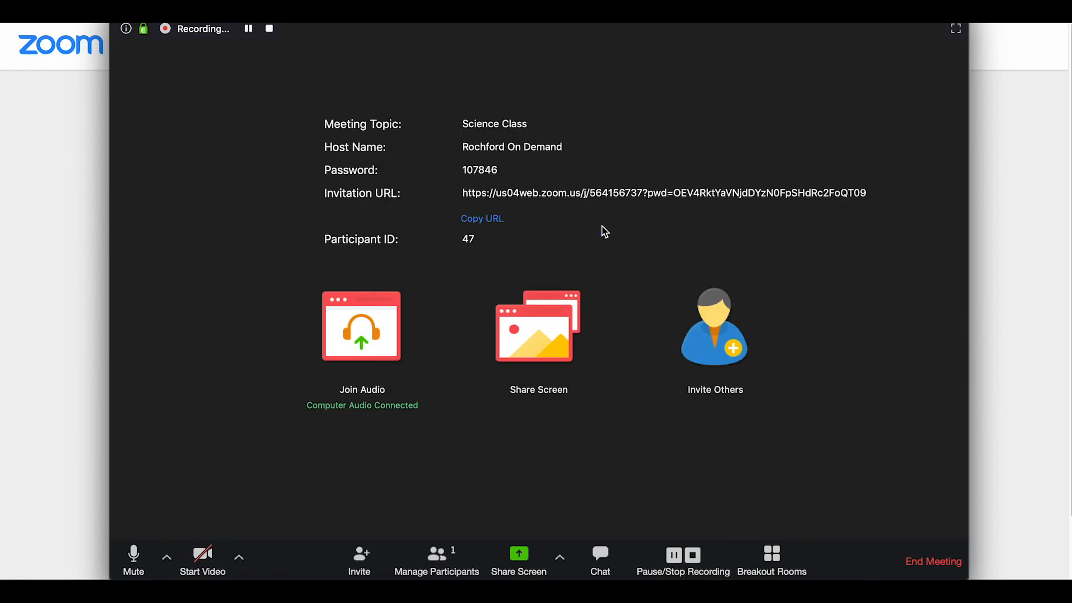
mouse_move(594, 239)
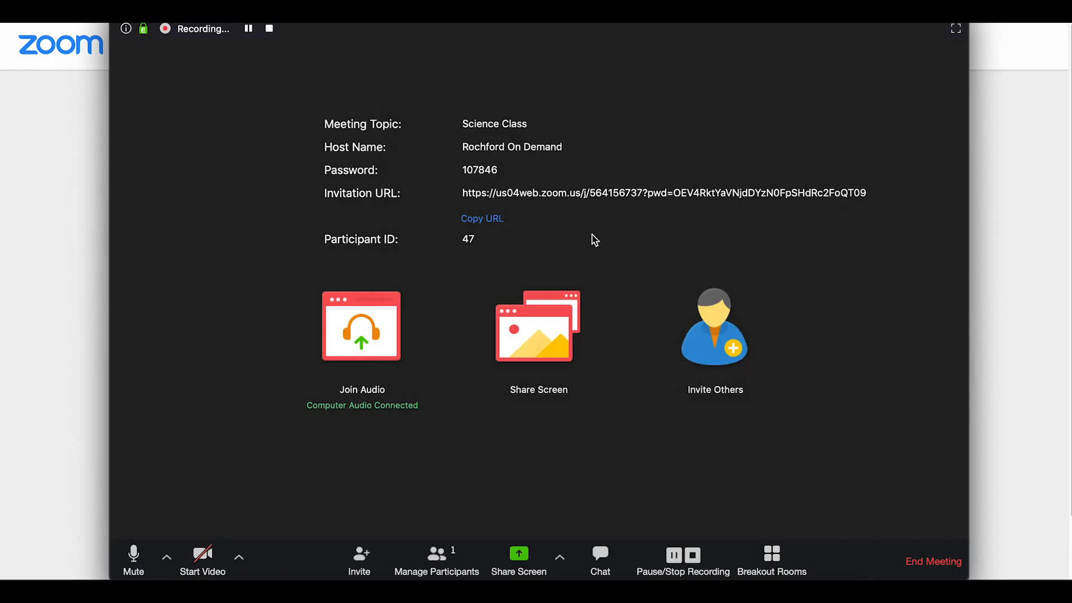
mouse_move(158, 502)
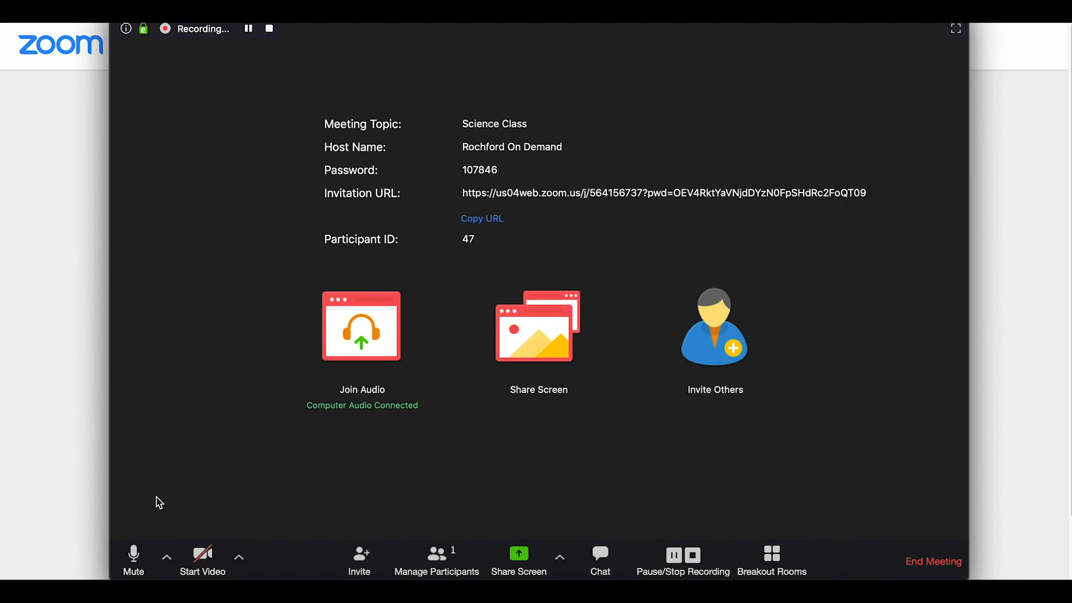
- Mute the microphone and choose Record Without Audio in the Recording Alert
click(132, 555)
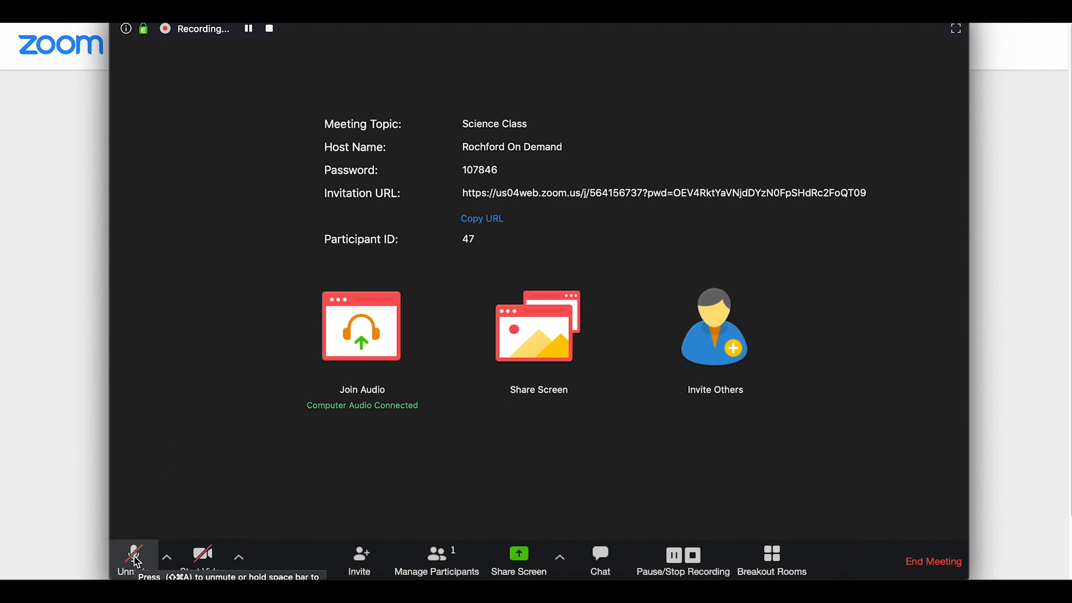
mouse_move(146, 560)
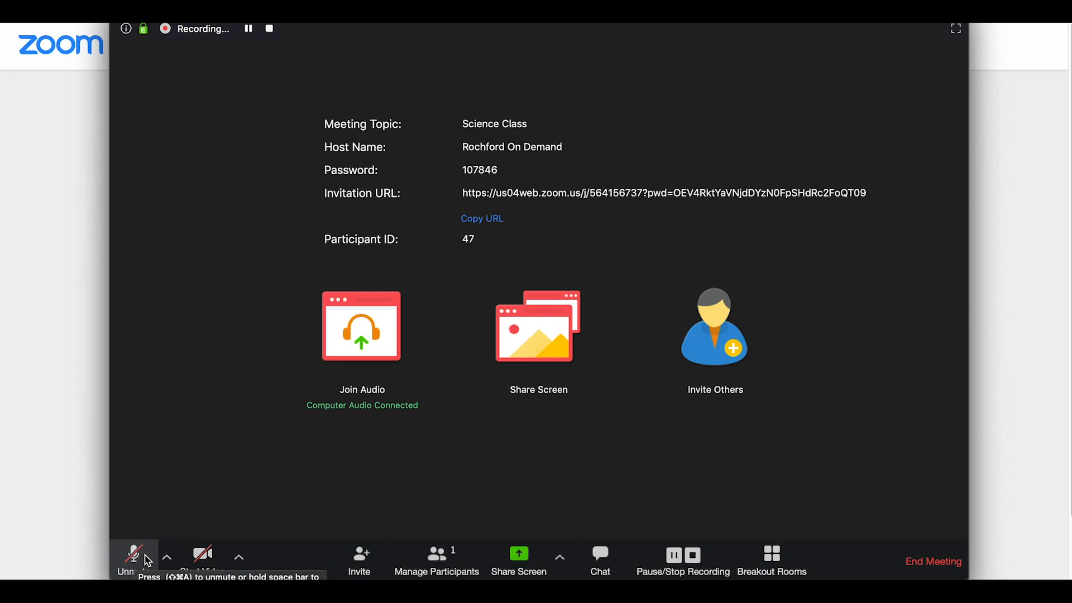
mouse_move(202, 554)
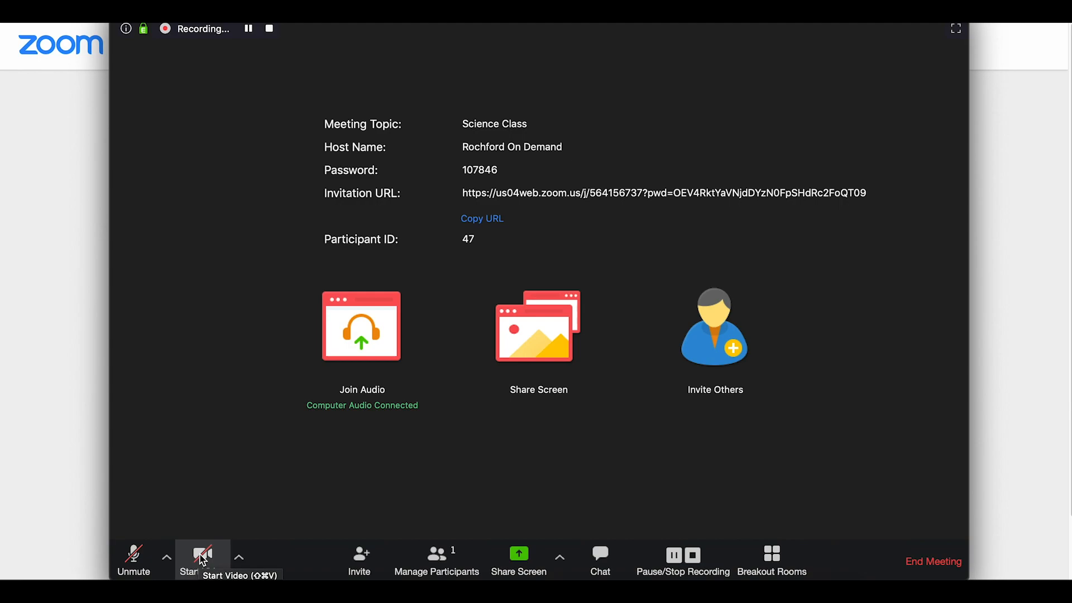
mouse_move(202, 562)
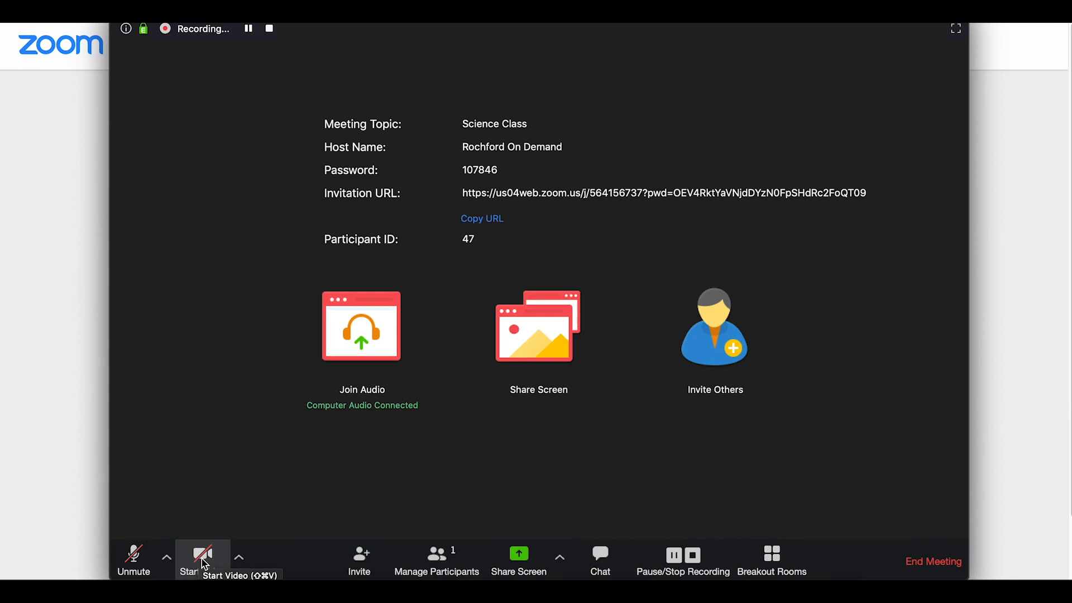
mouse_move(436, 560)
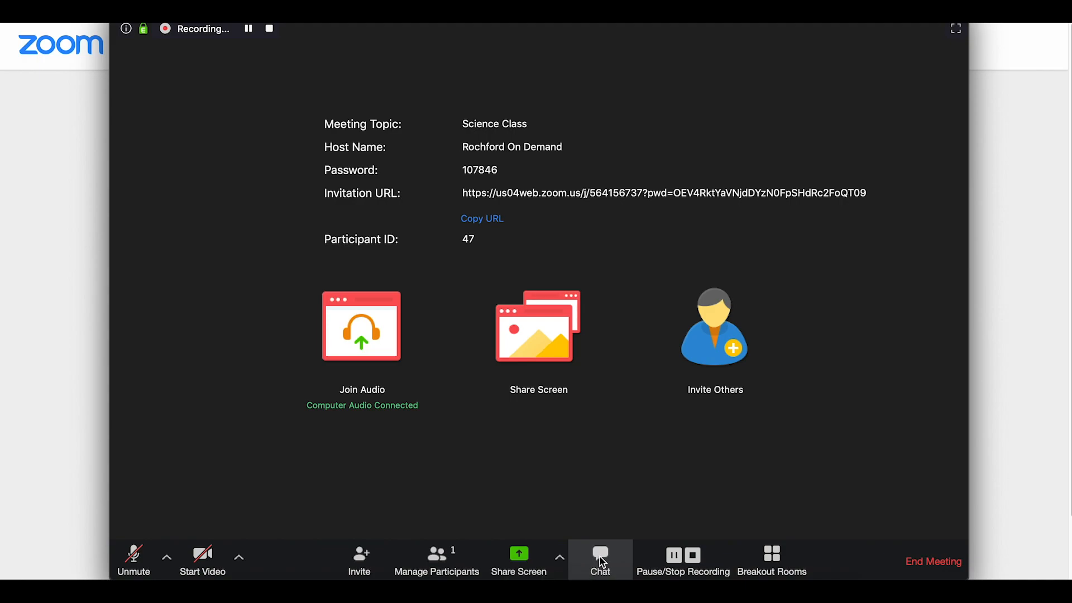
mouse_move(691, 560)
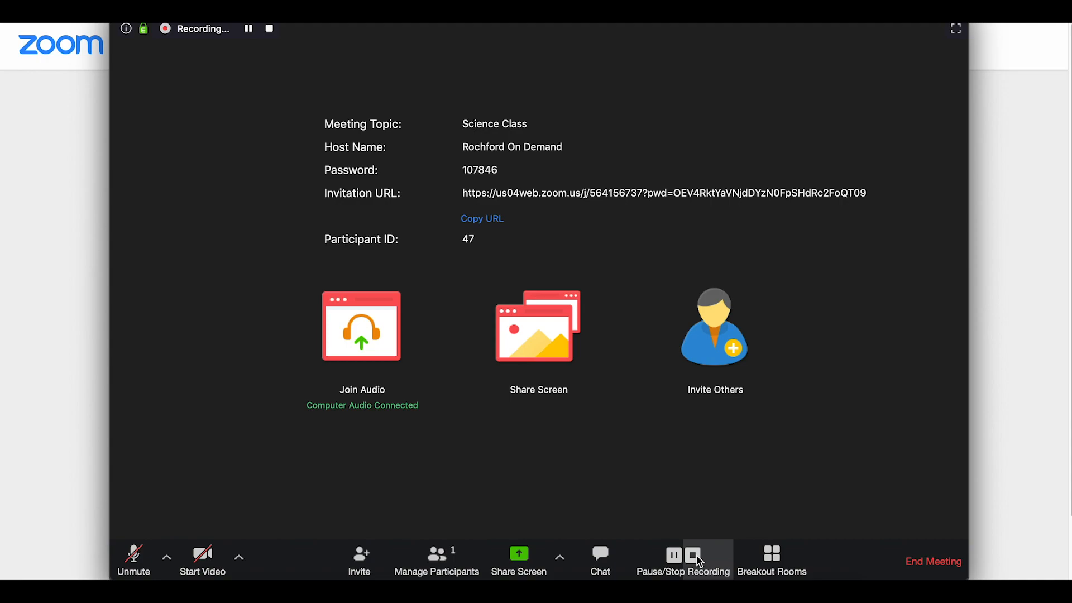
mouse_move(770, 559)
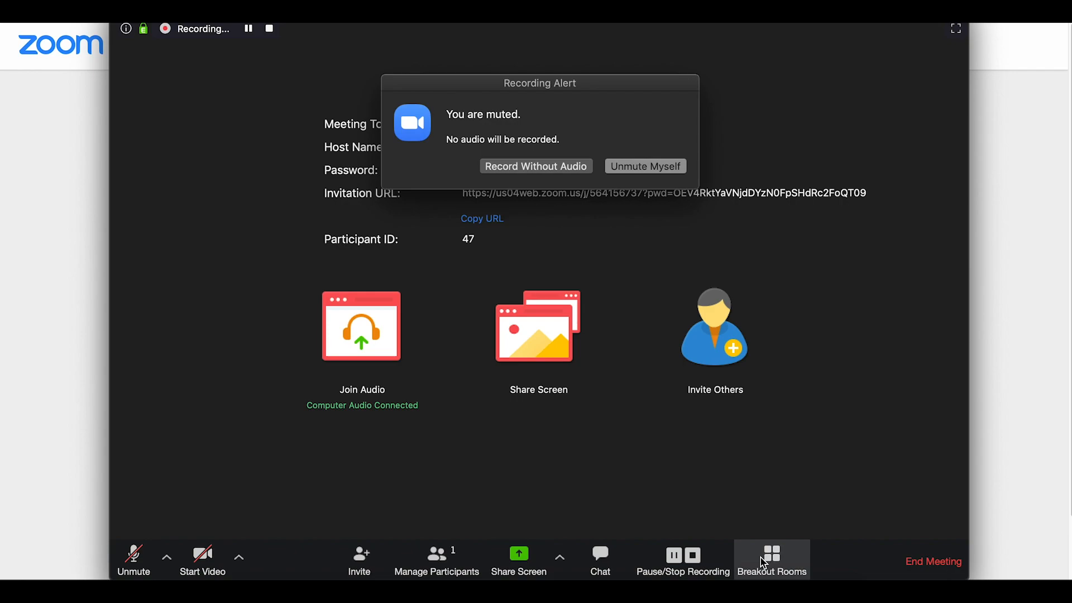
mouse_move(535, 167)
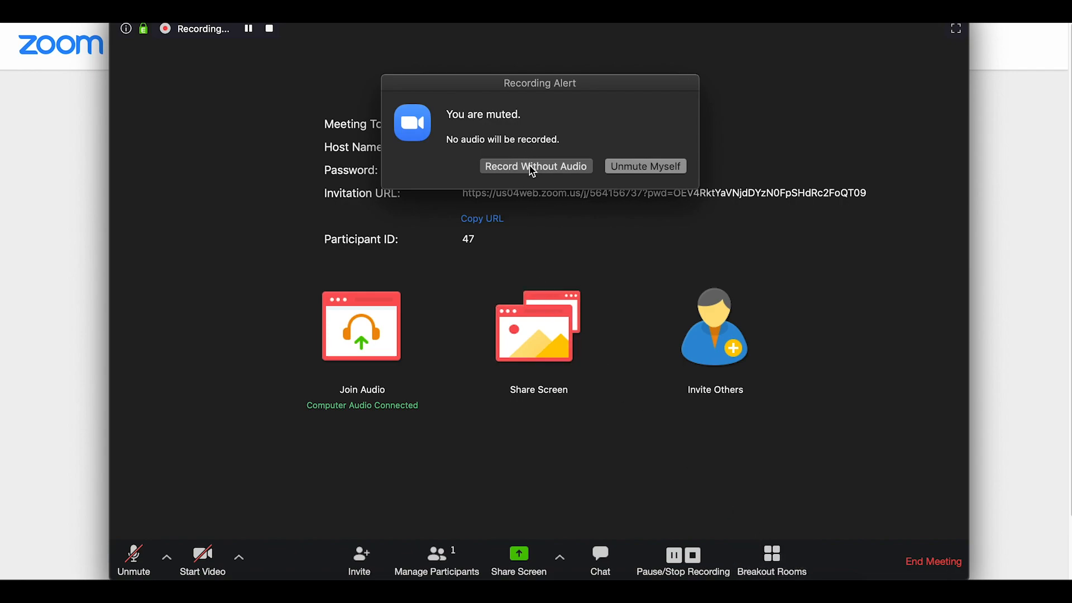
click(535, 166)
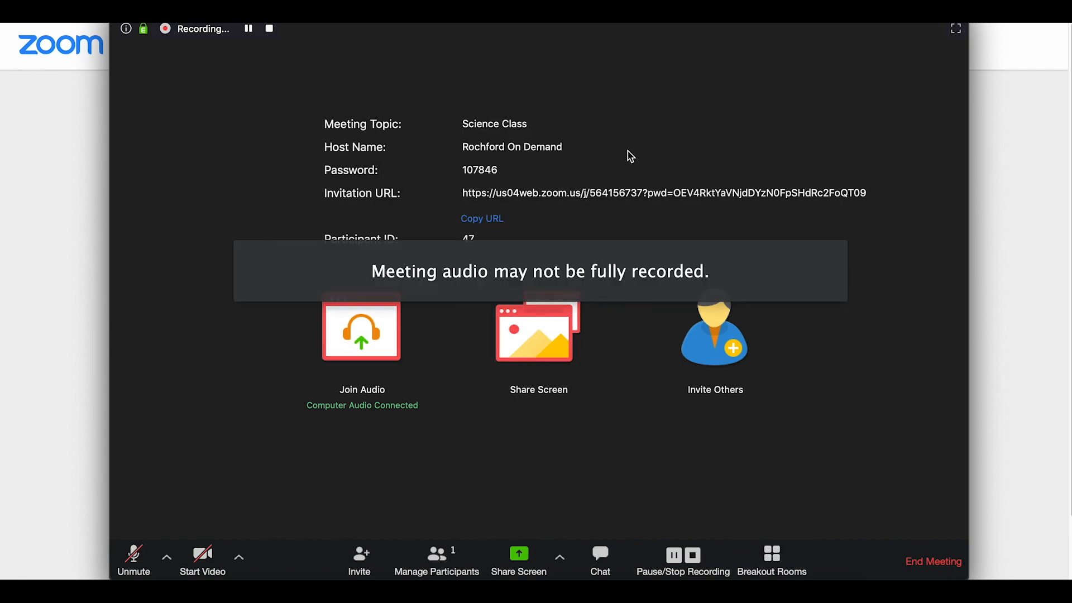
mouse_move(638, 153)
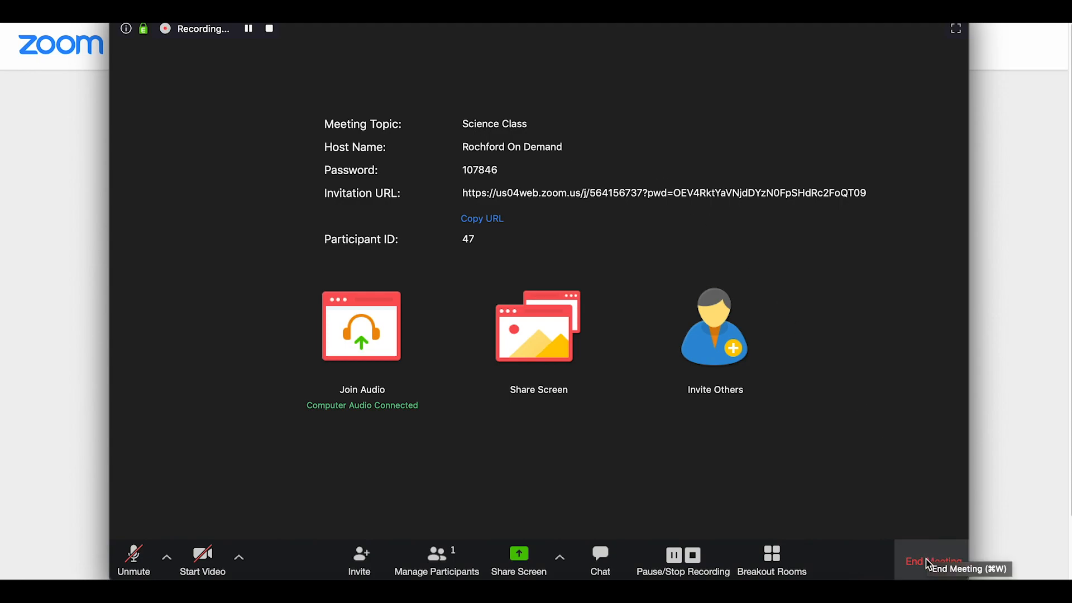
- End the Science Class meeting for all participants
click(932, 561)
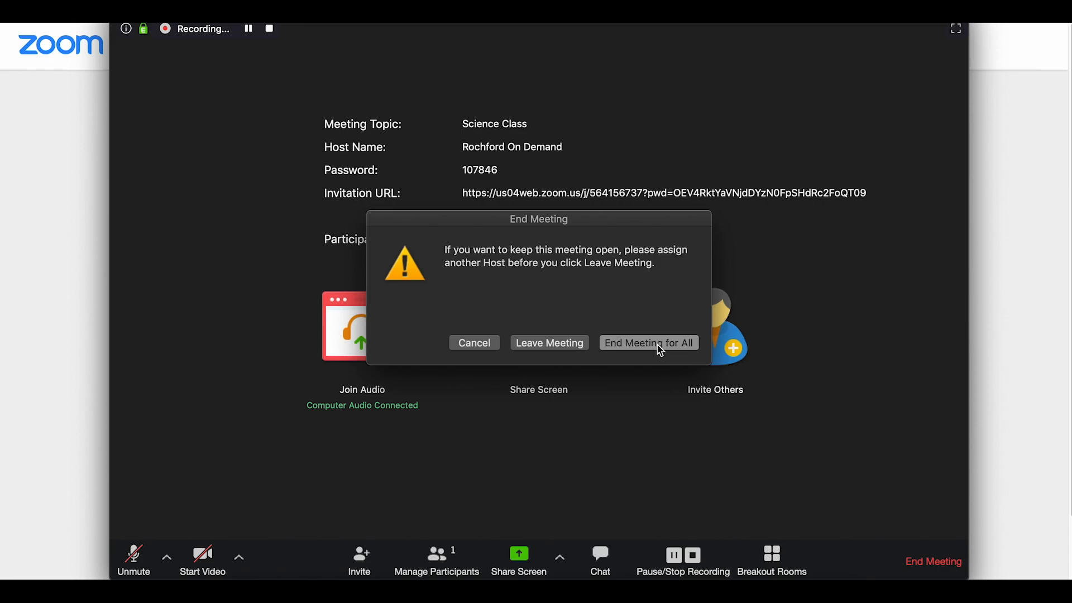
click(648, 342)
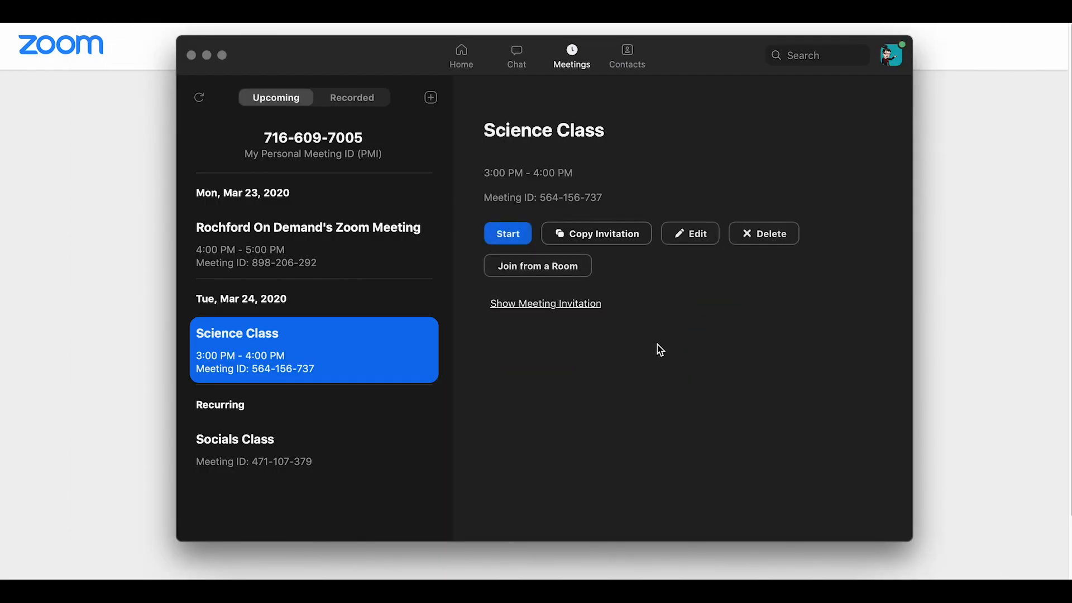